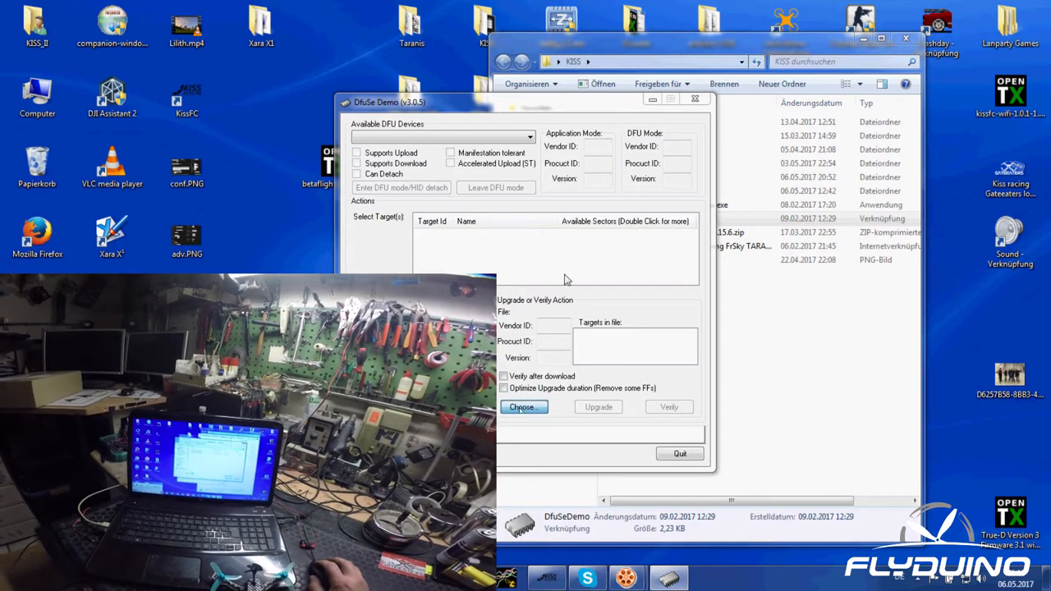
Load the KISSFC-1.3RC2p.dfu firmware file for the detected DFU device
{"action": "left_click", "coordinate": [522, 407]}
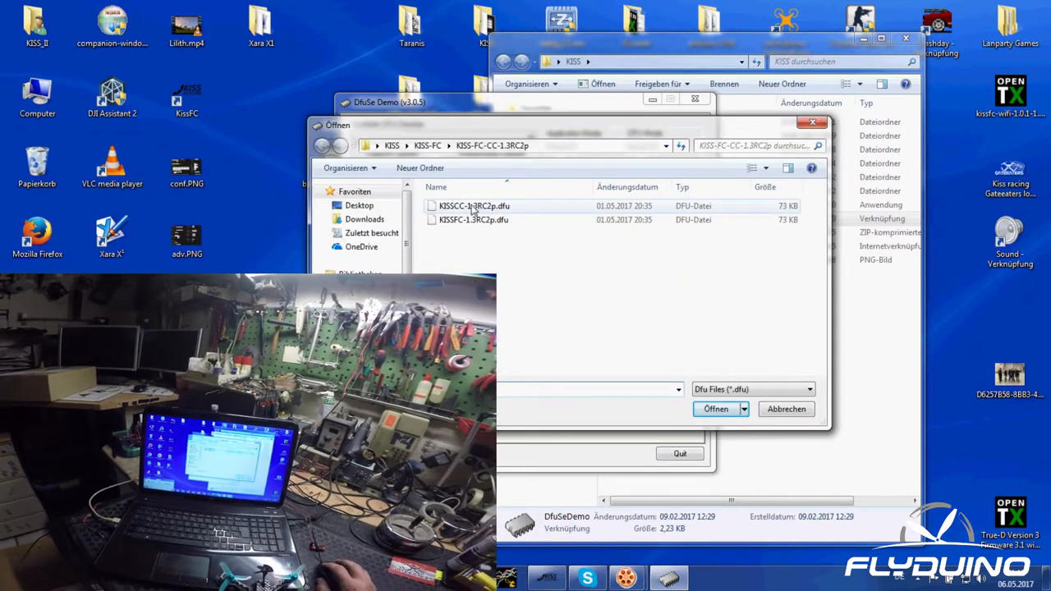
{"action": "left_click", "coordinate": [716, 409]}
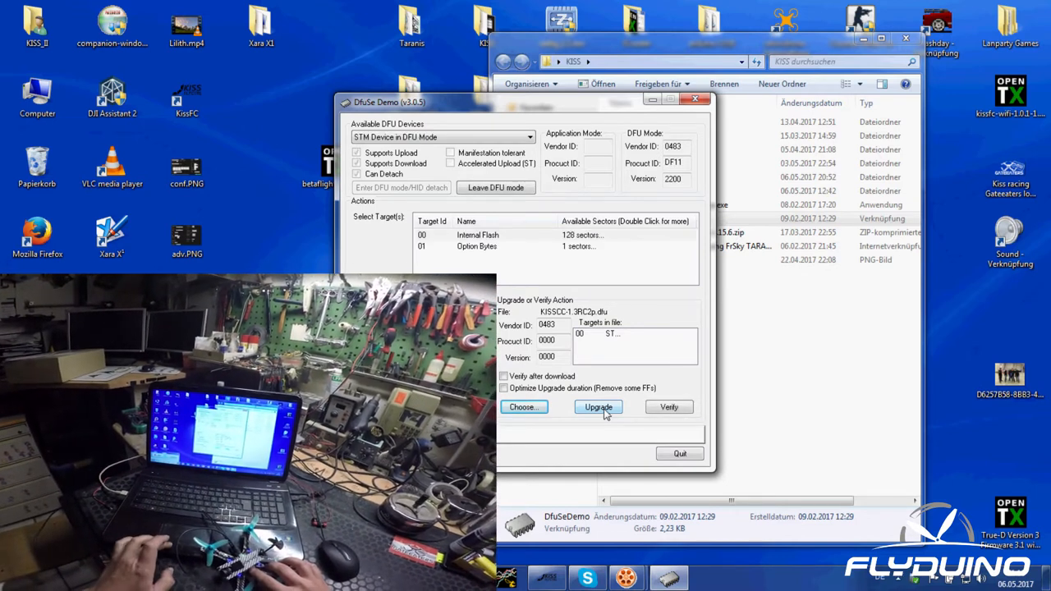
Upgrade the board with read protection removed, then connect to it in the KISS GUI
{"action": "left_click", "coordinate": [598, 407]}
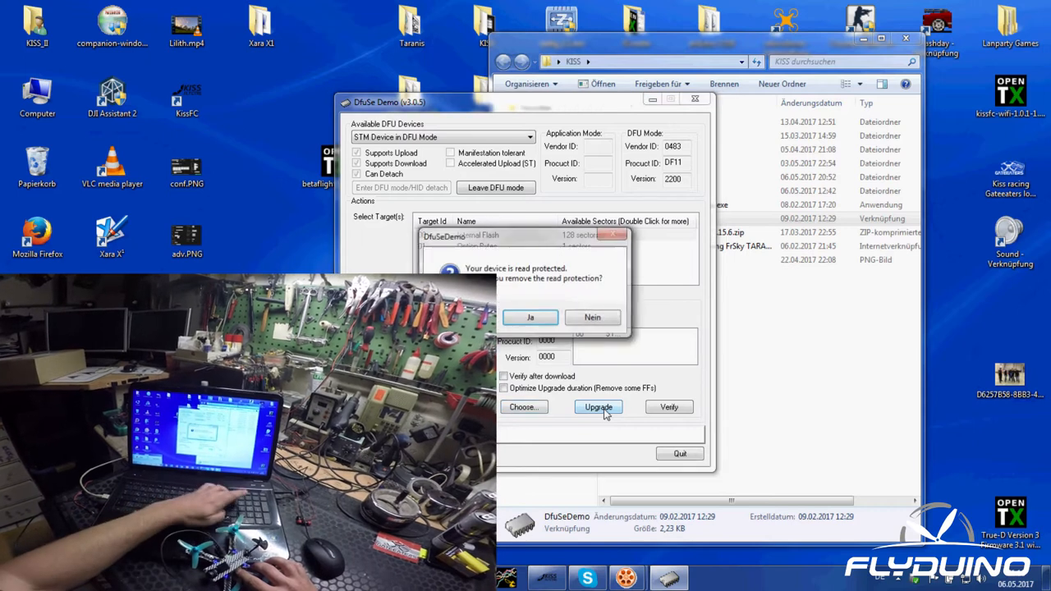
{"action": "left_click", "coordinate": [529, 317]}
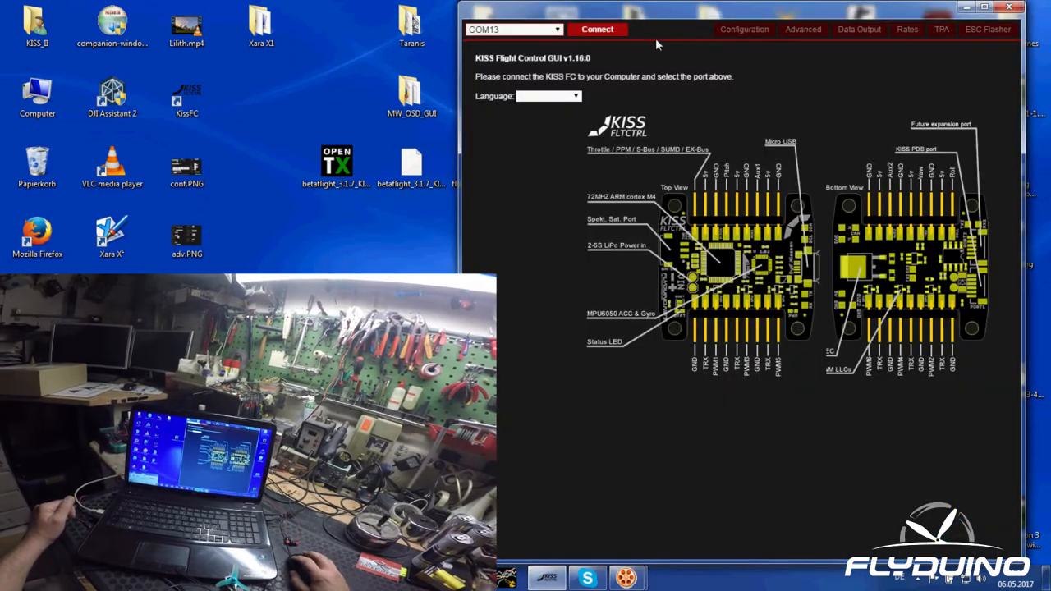
{"action": "left_click", "coordinate": [597, 30]}
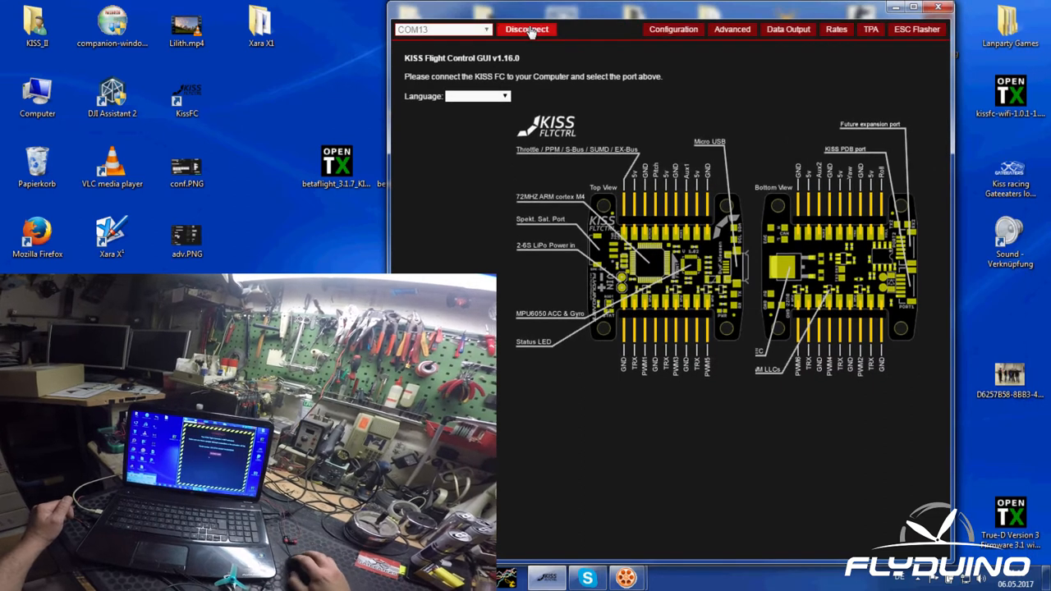